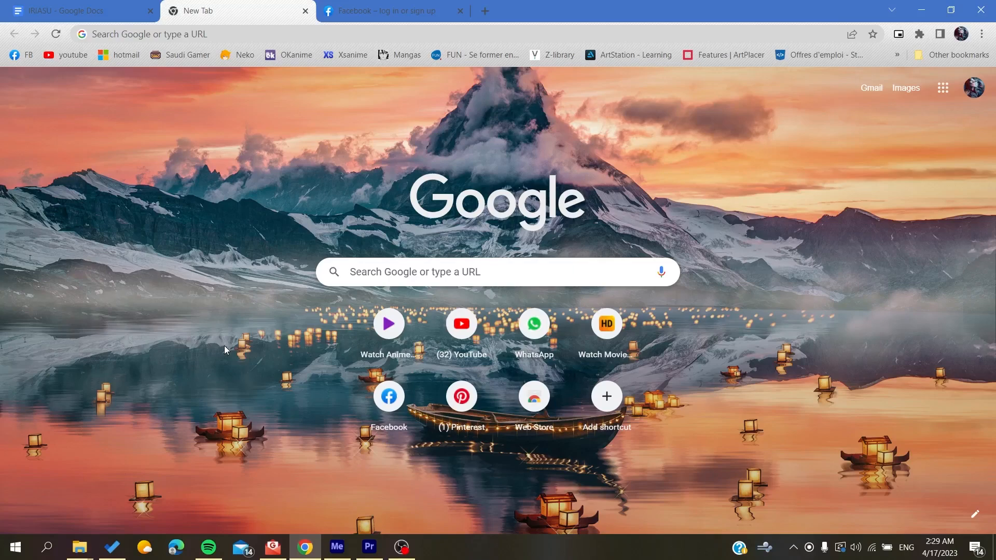
mouse_move(215, 232)
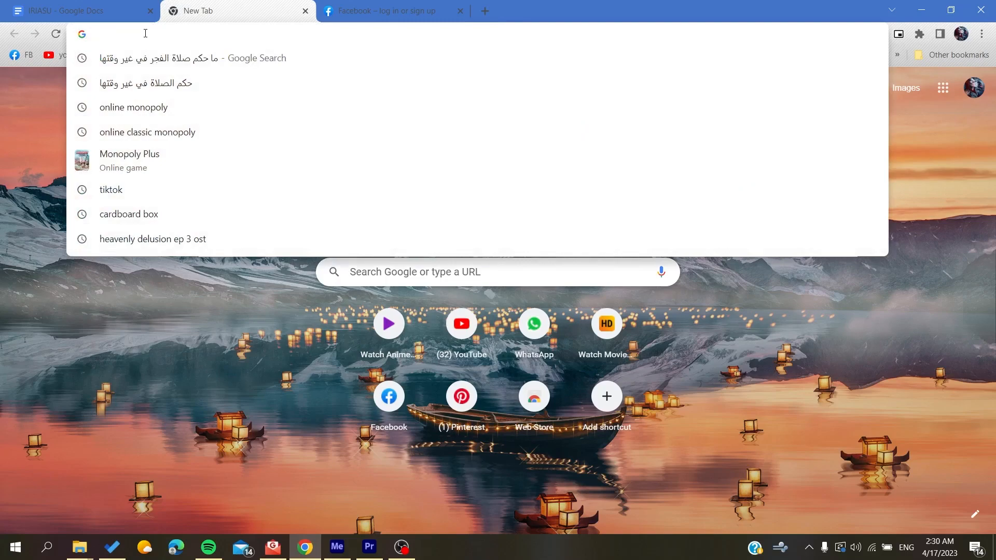
Load facebook.com in the new Chrome tab
text(facebook.com)
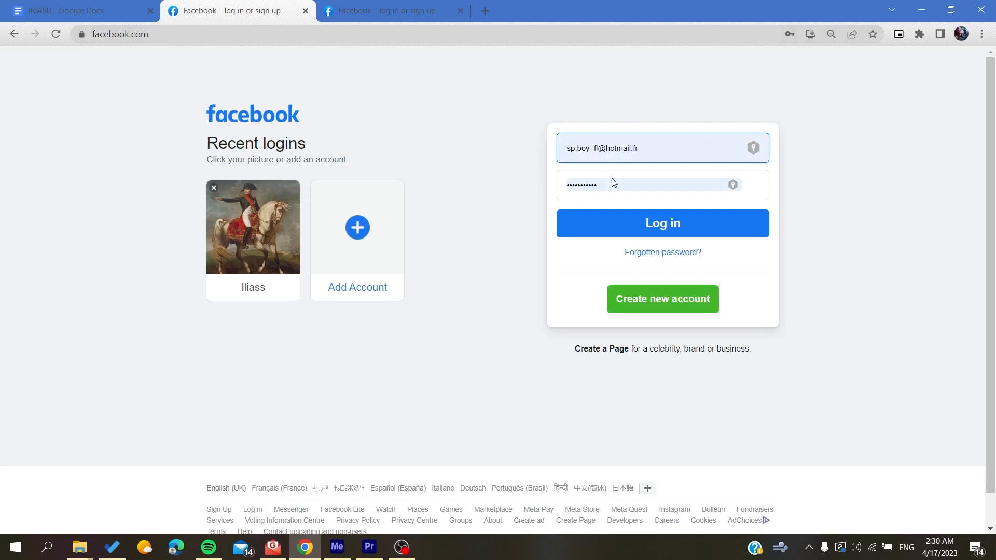
mouse_move(549, 185)
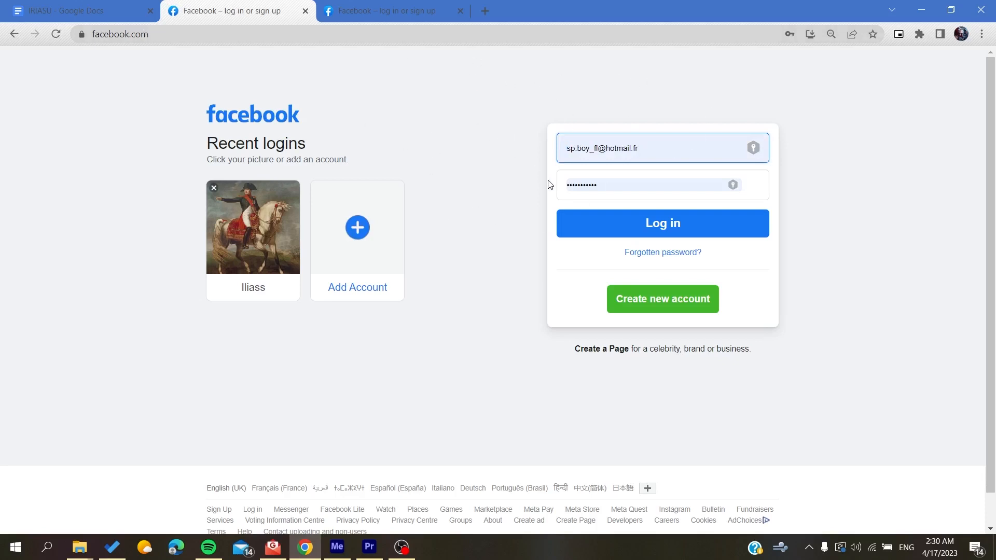
mouse_move(612, 309)
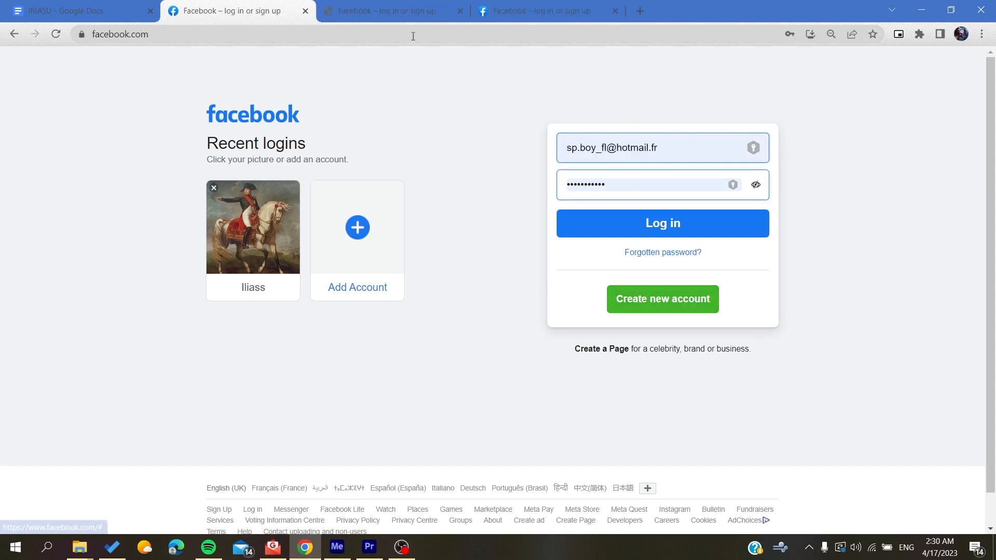
click(614, 11)
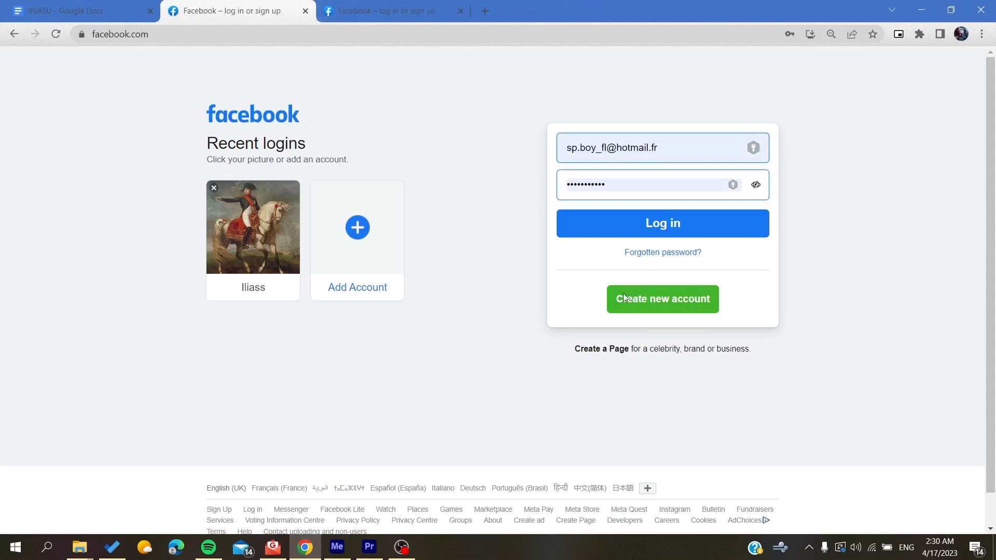
click(662, 299)
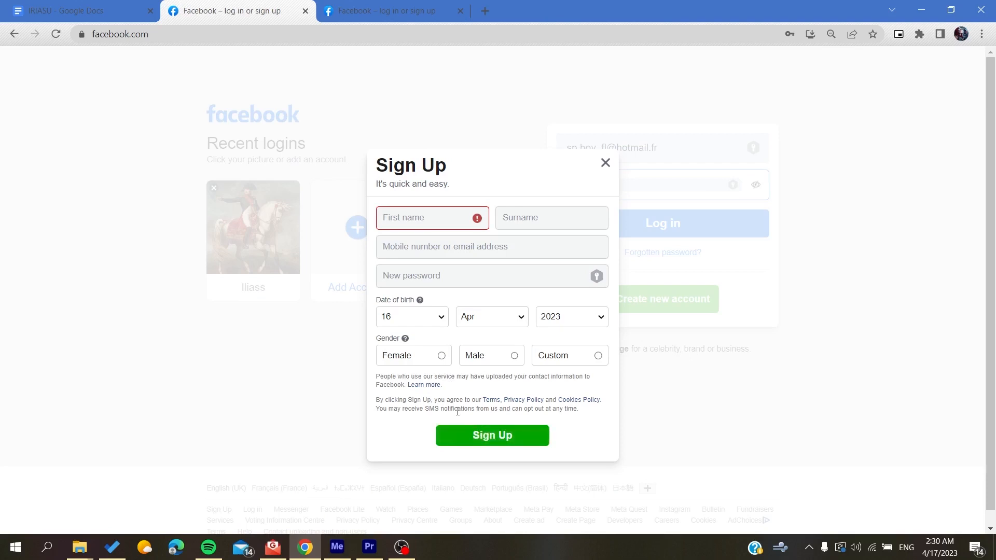
mouse_move(399, 155)
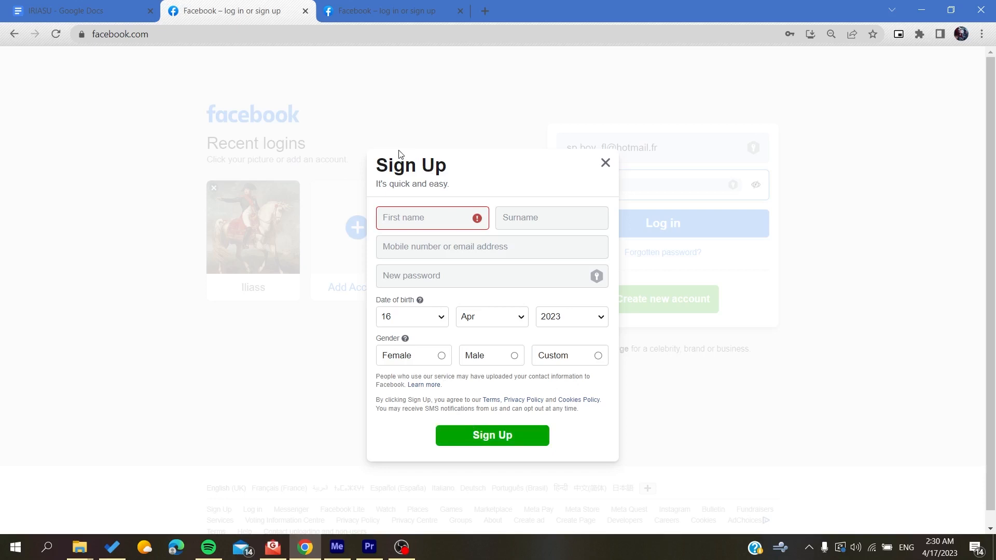
mouse_move(501, 152)
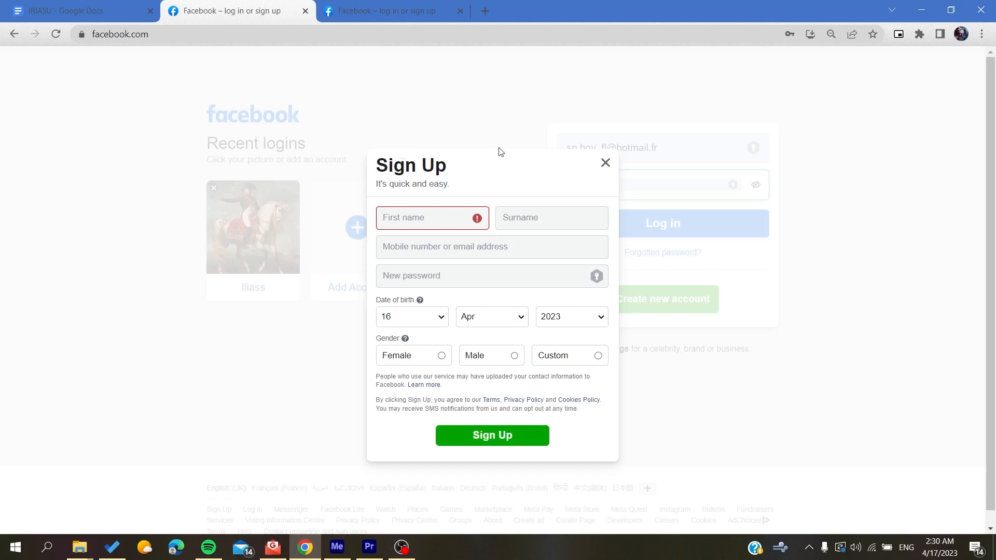
click(604, 162)
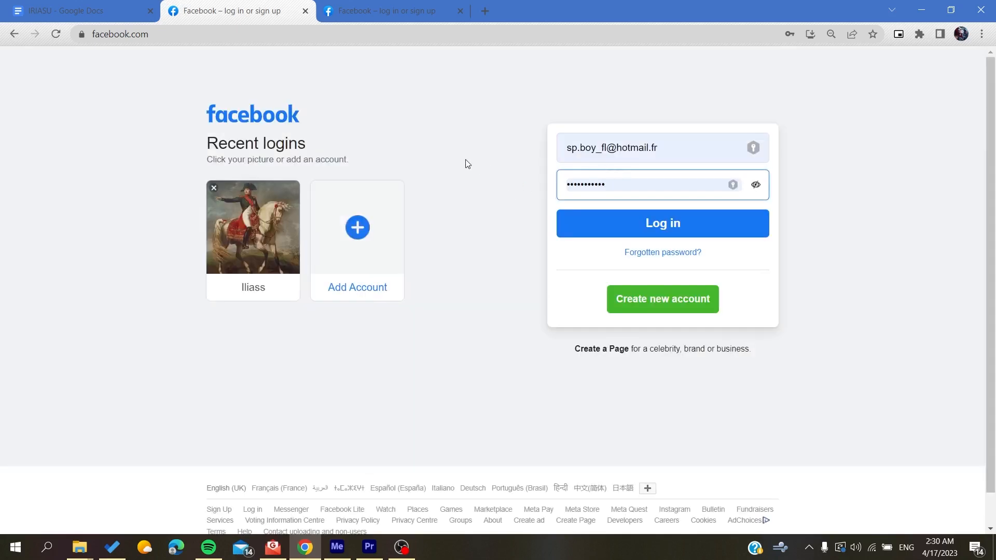
mouse_move(141, 68)
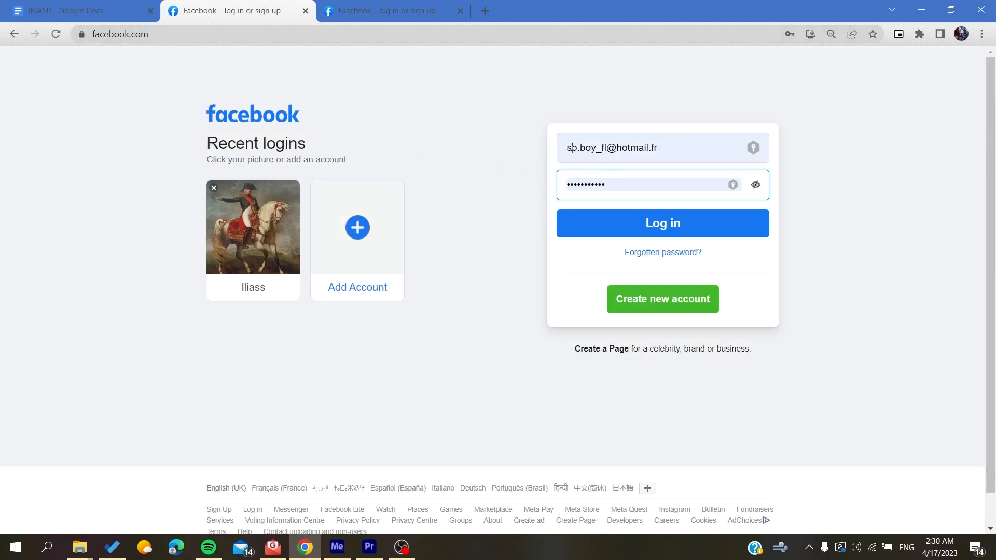
mouse_move(596, 220)
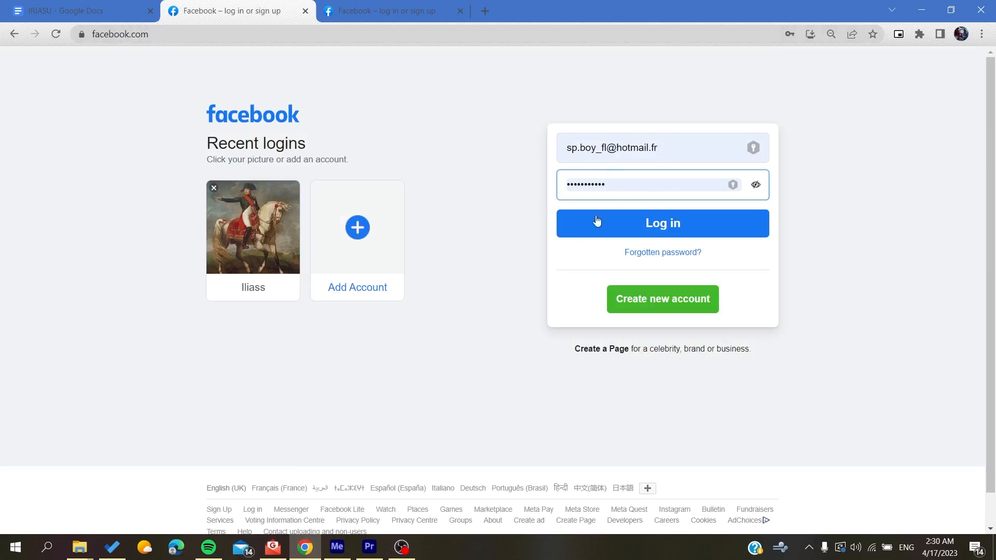
Log in to Facebook with the saved credentials to reach the home feed
click(662, 223)
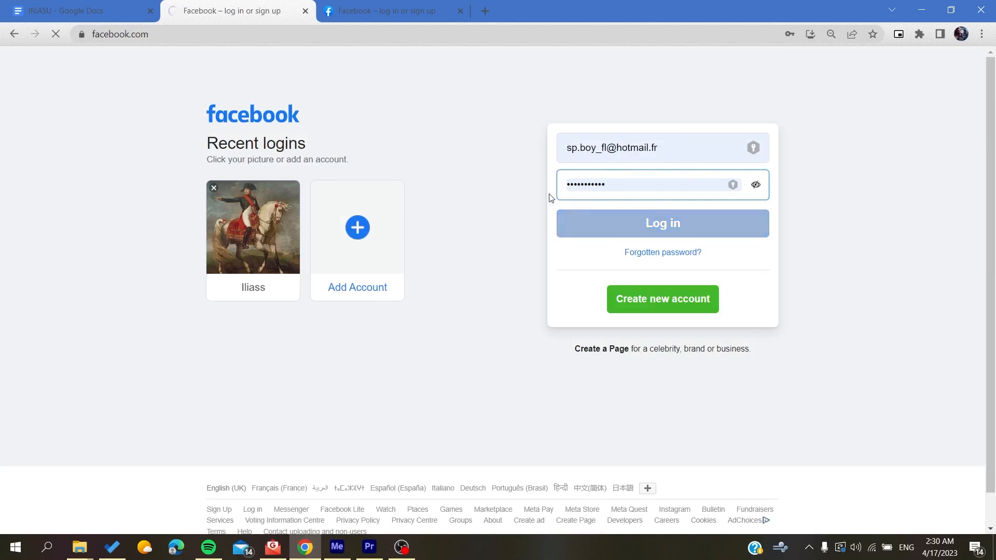
click(661, 223)
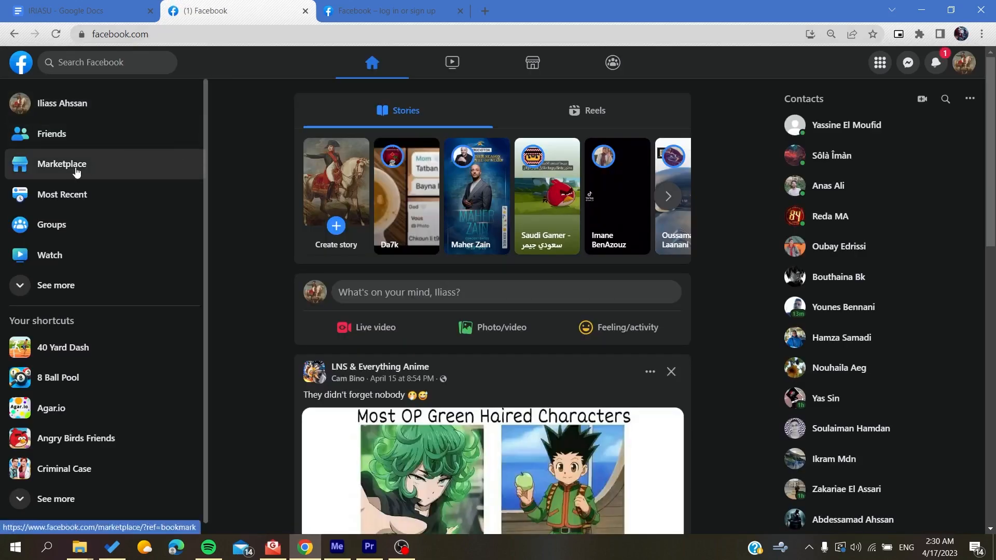
Open Marketplace and decline Kaspersky's offer to save the password
click(62, 164)
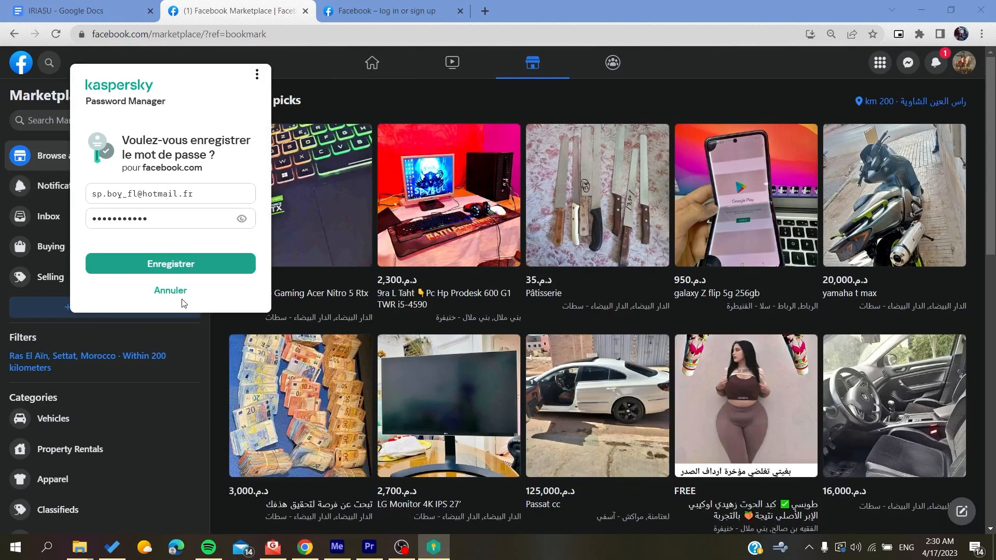
click(170, 291)
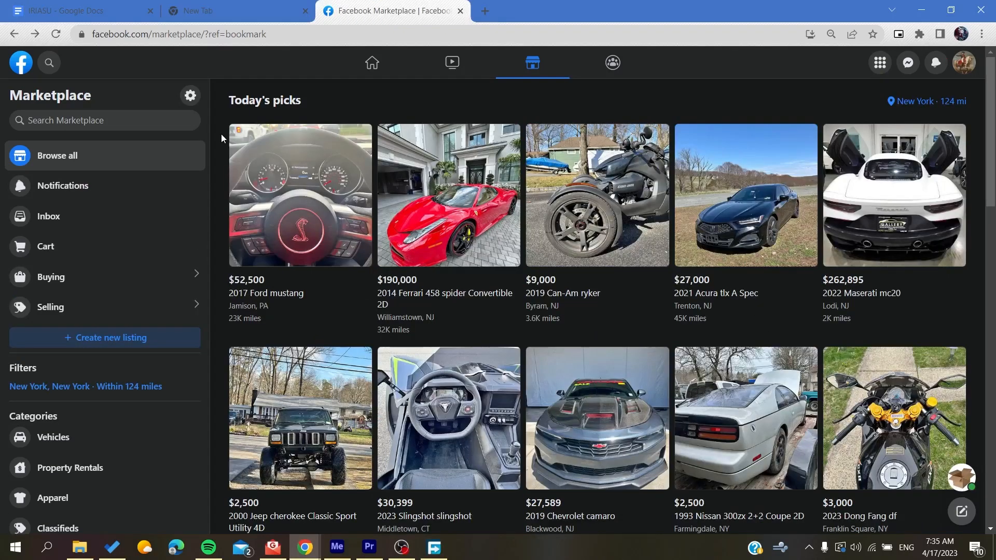
mouse_move(437, 181)
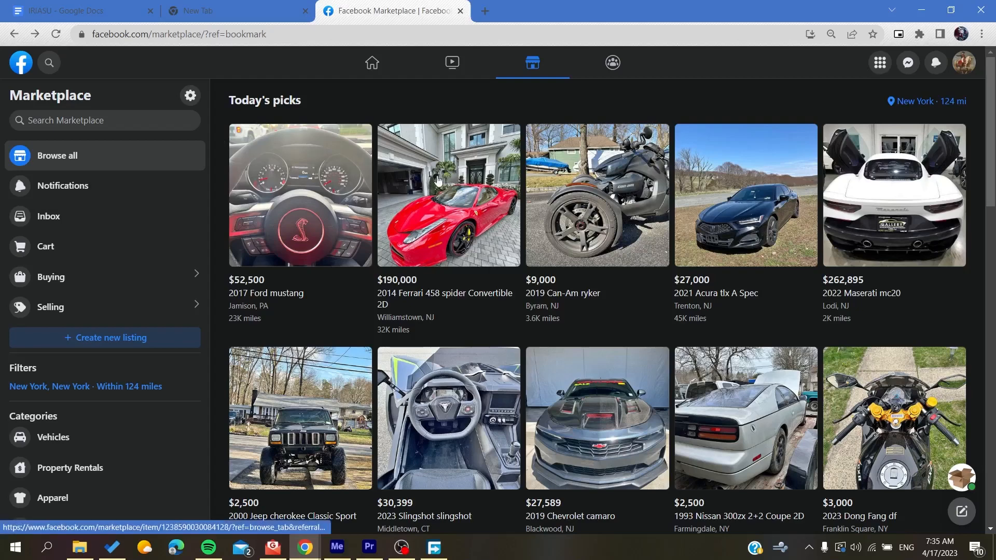
Open the 2019 Can-Am Ryker listing for $9,000
click(596, 195)
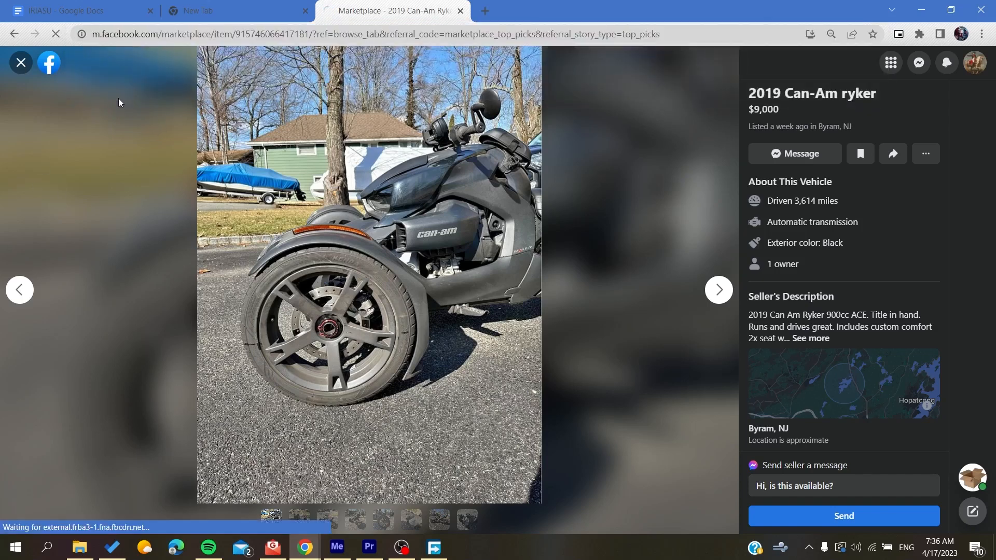
Load the Can-Am Ryker listing on m.facebook.com with its photos and Details section
click(20, 63)
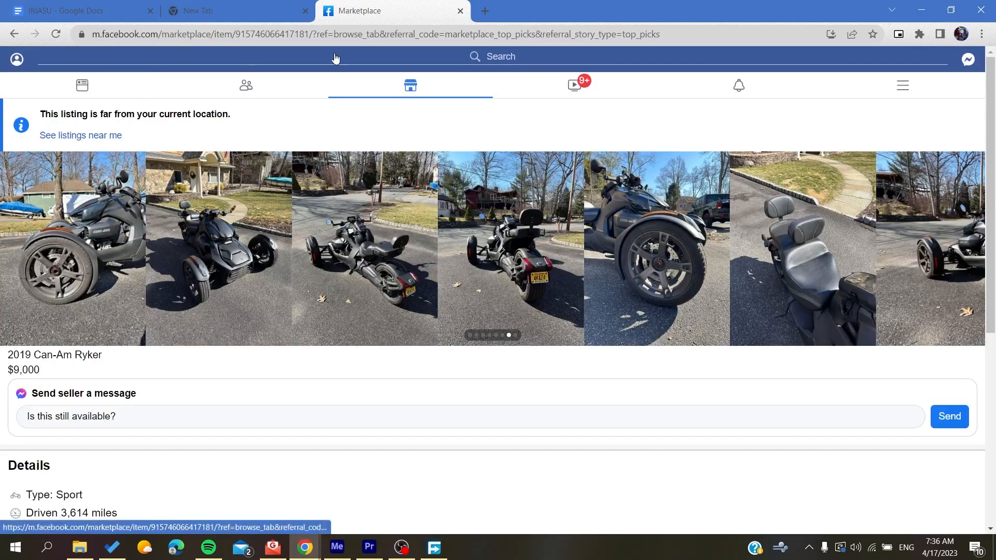
mouse_move(206, 224)
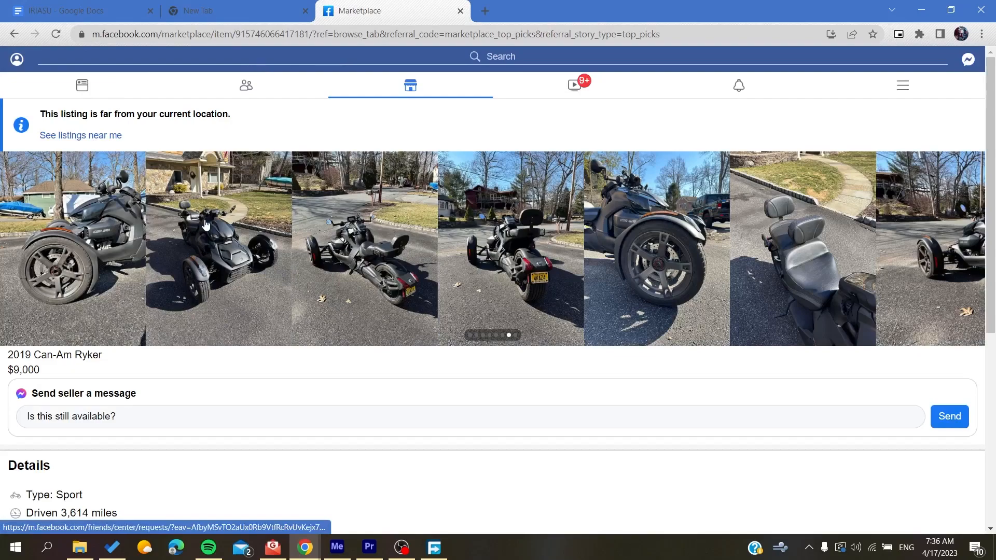
mouse_move(454, 68)
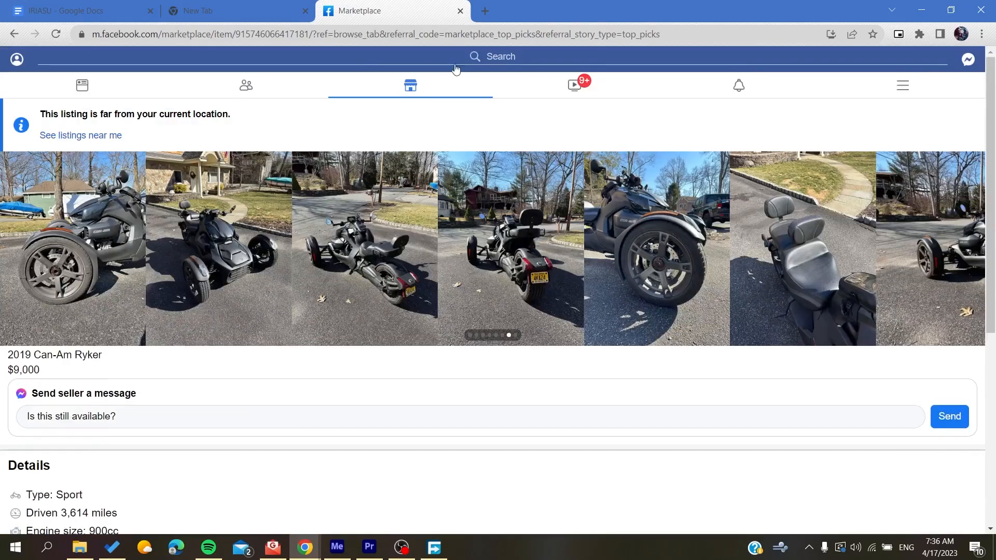